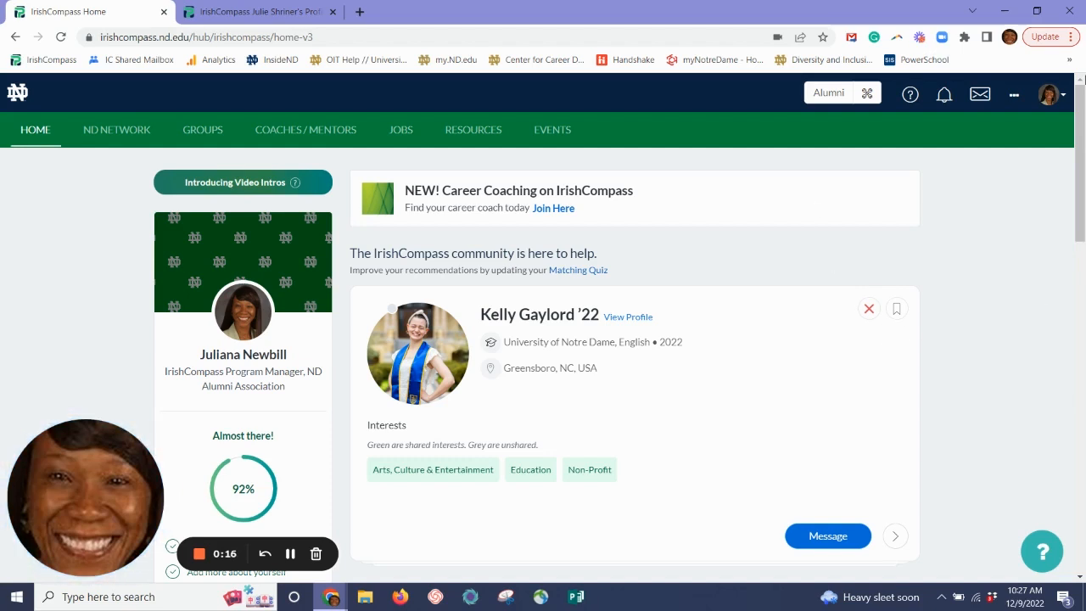
Reach My Preferences from the profile avatar's account menu
{"action": "left_click", "coordinate": [1048, 94]}
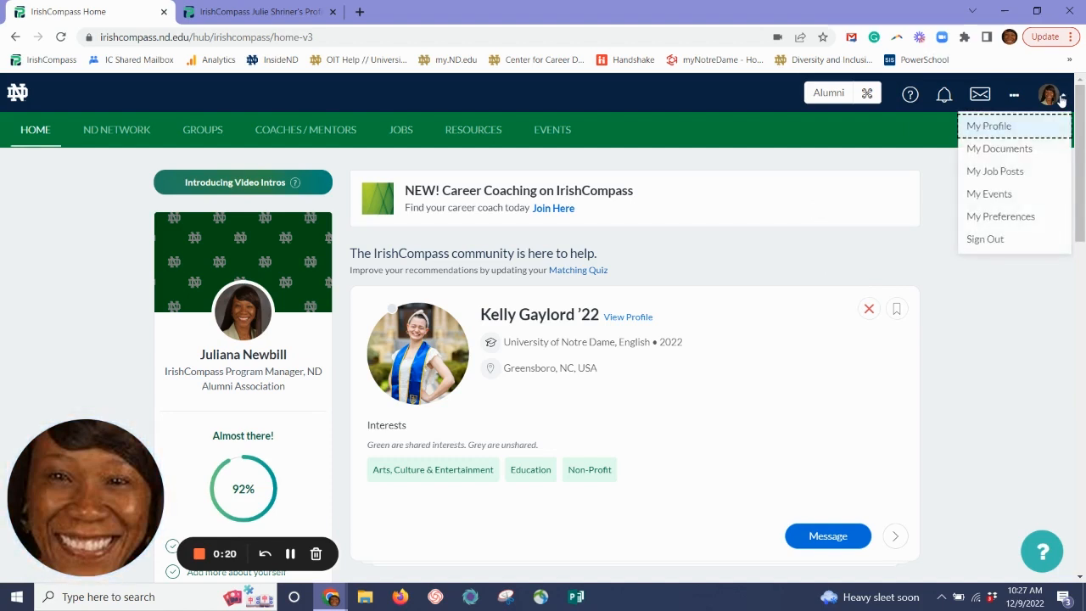
{"action": "mouse_move", "coordinate": [1001, 215]}
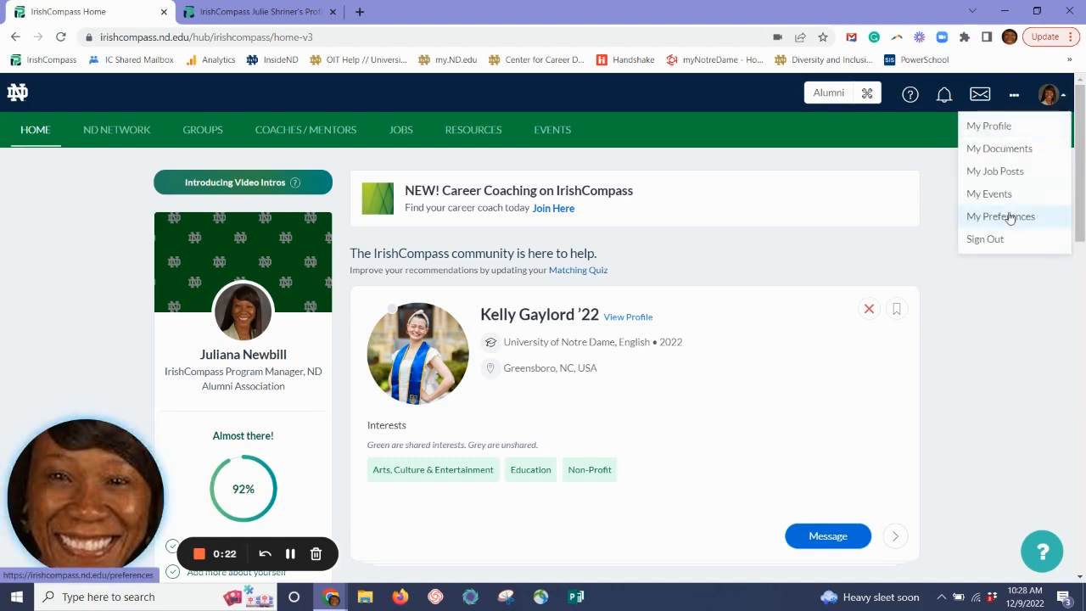
{"action": "left_click", "coordinate": [1001, 215]}
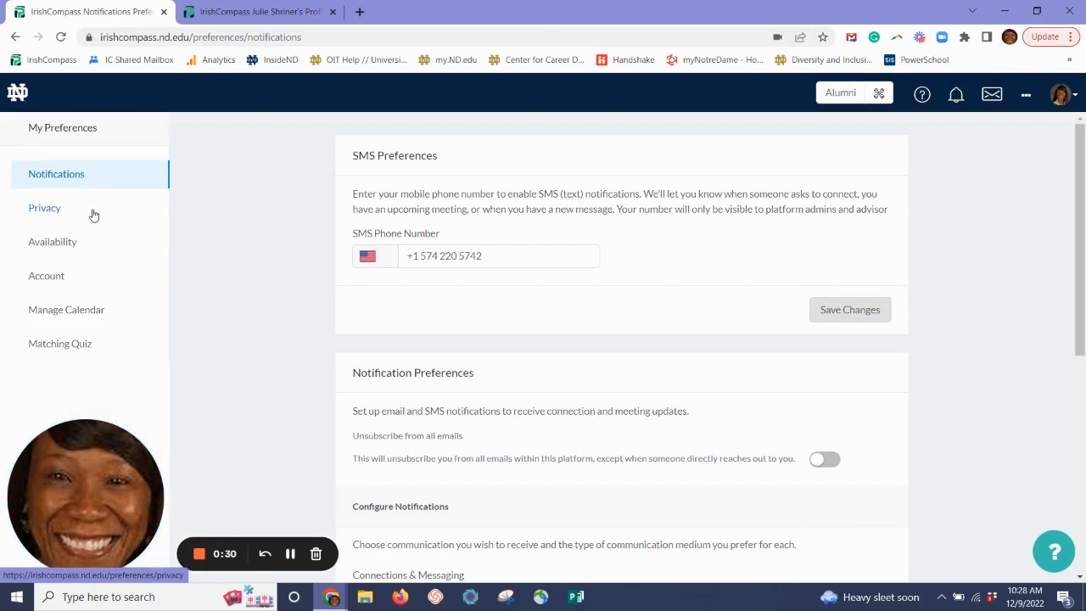
Step through the Privacy, Availability, Manage Calendar and Matching Quiz preference sections
{"action": "left_click", "coordinate": [44, 207]}
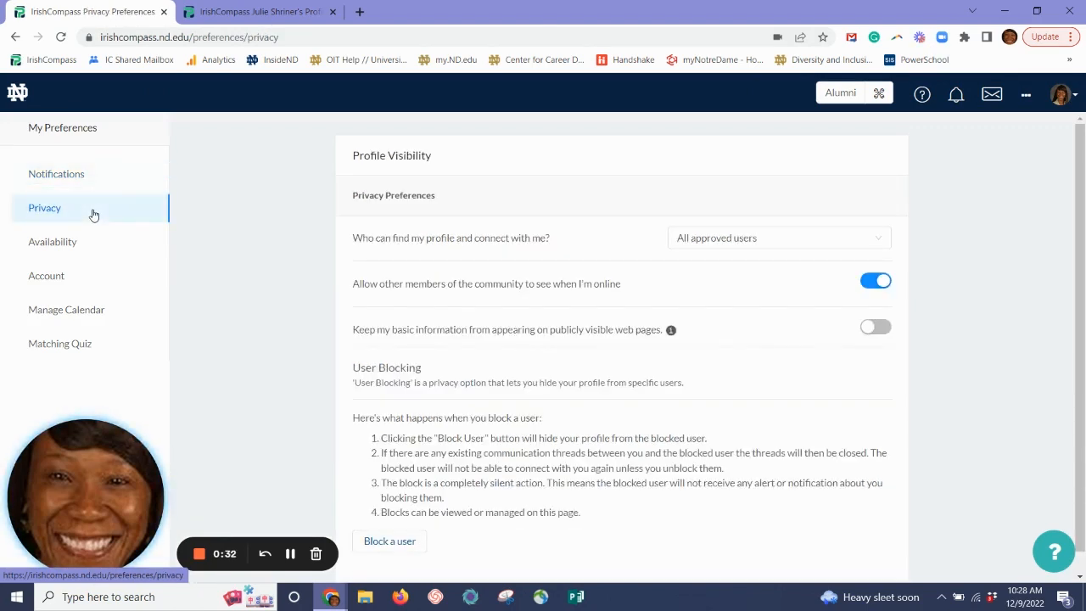
{"action": "mouse_move", "coordinate": [88, 246]}
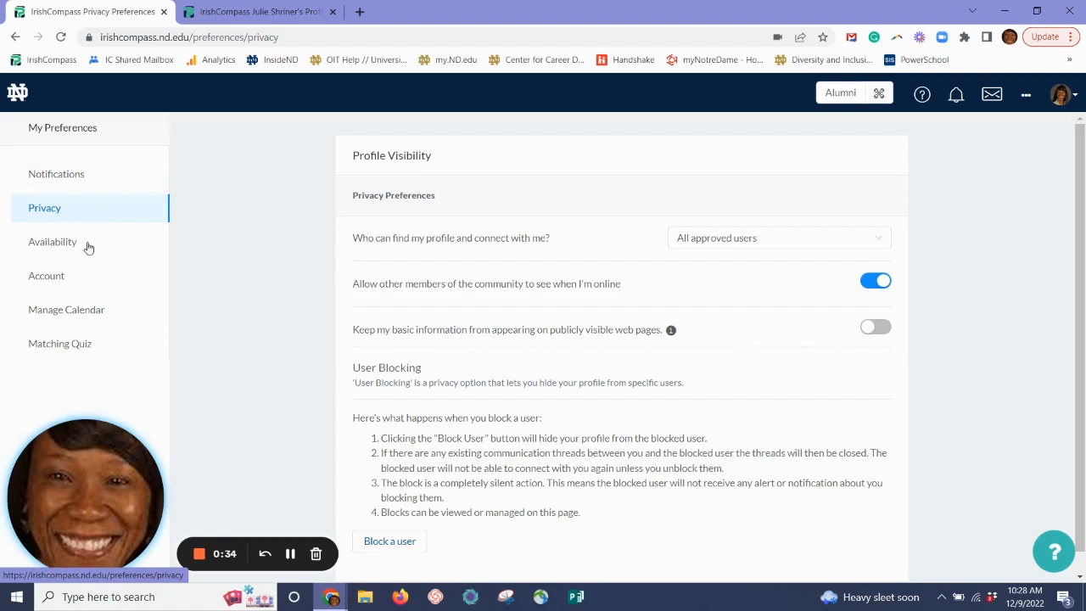
{"action": "left_click", "coordinate": [51, 240]}
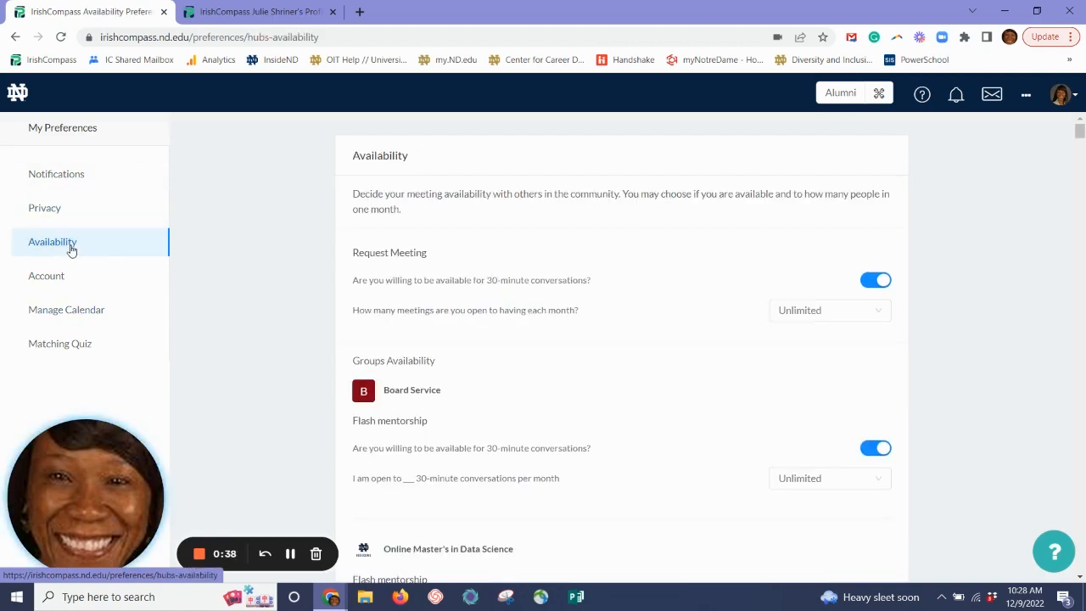
{"action": "left_click", "coordinate": [67, 308]}
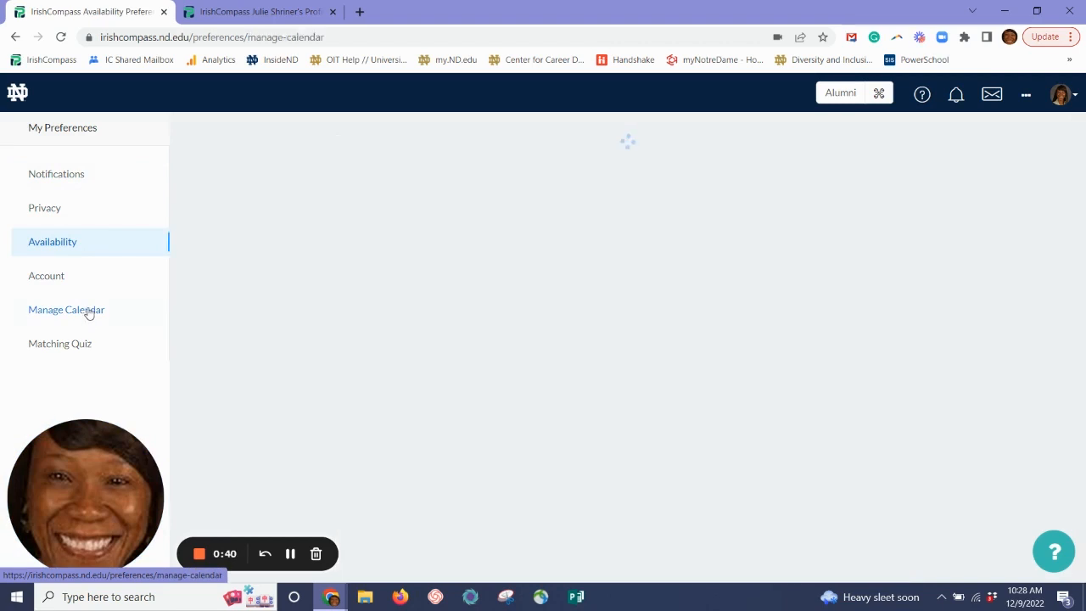
{"action": "left_click", "coordinate": [66, 309]}
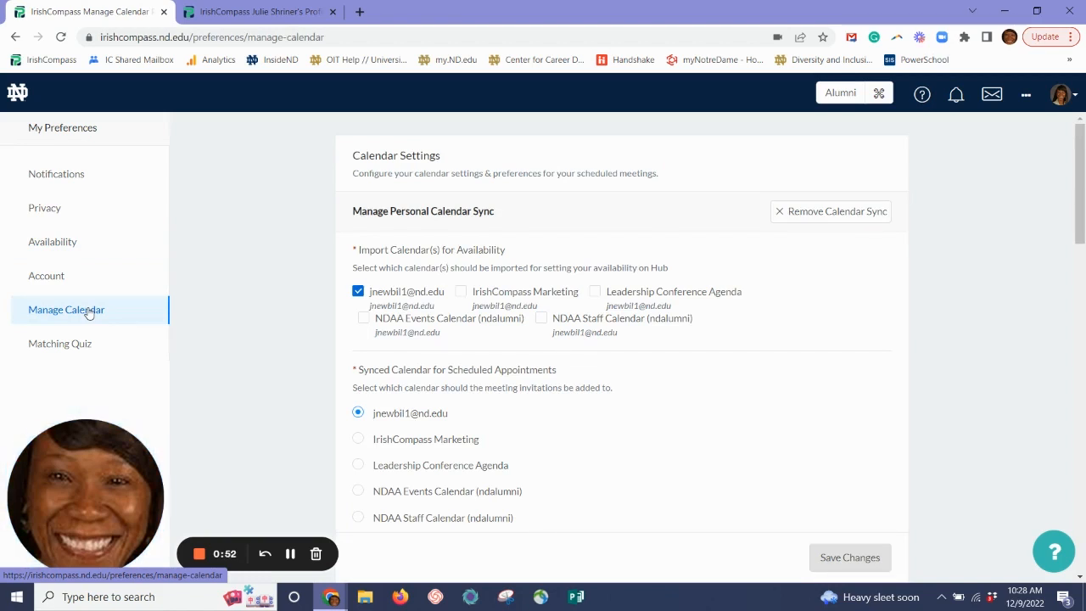
{"action": "mouse_move", "coordinate": [3, 423]}
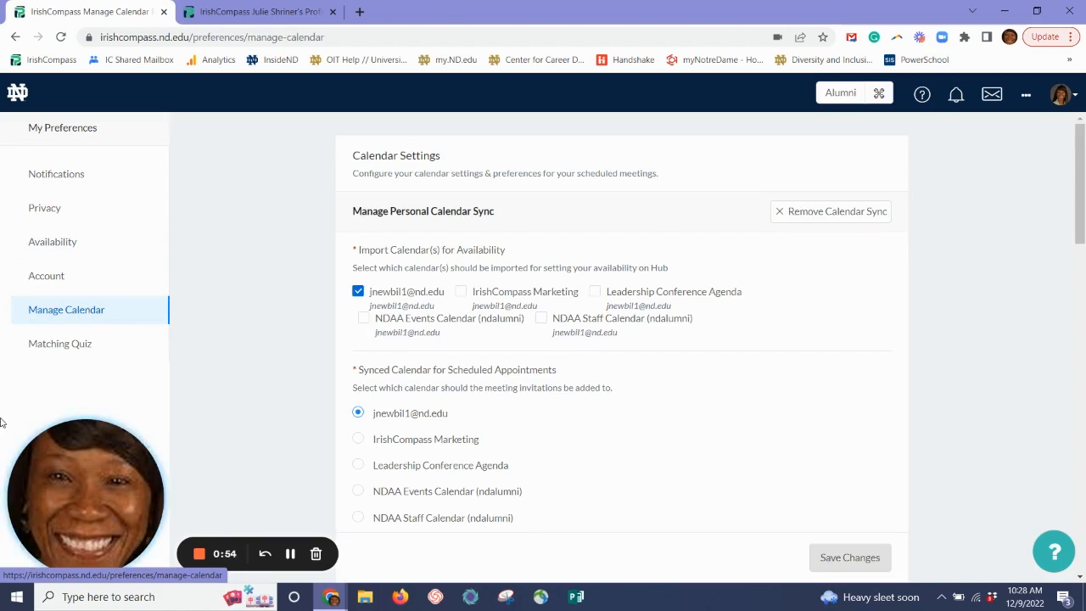
{"action": "left_click", "coordinate": [61, 342]}
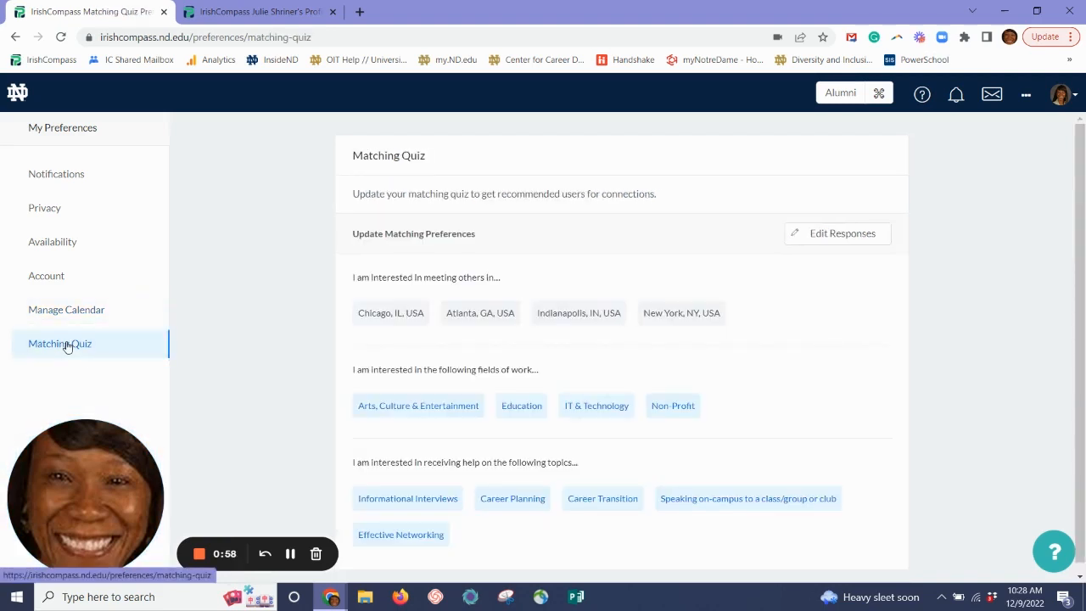
Filter the ND Network alumni directory to the Informational Interviews help topic
{"action": "left_click", "coordinate": [17, 93]}
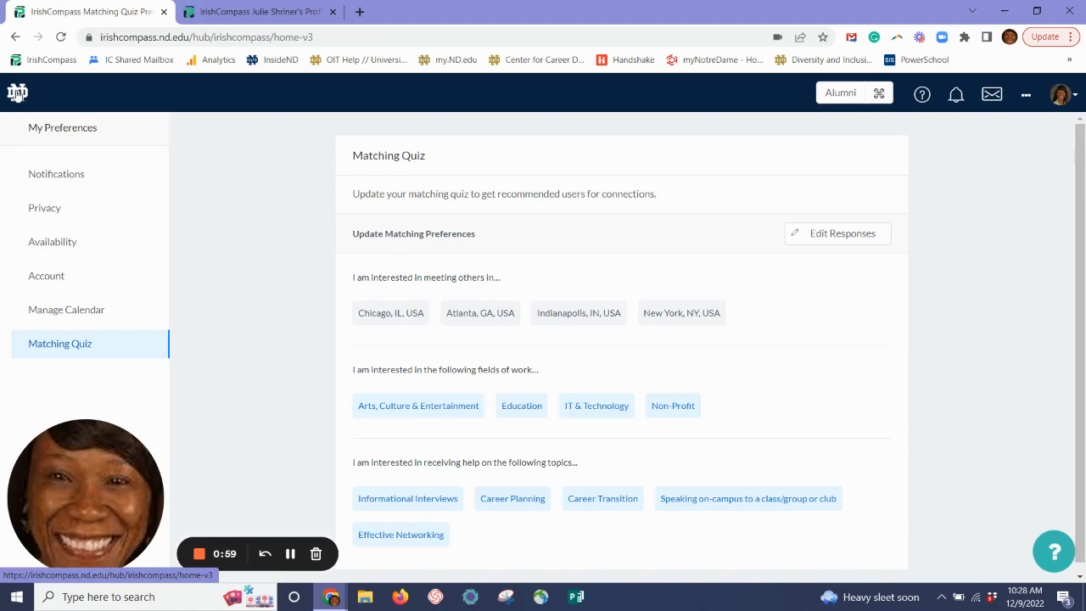
{"action": "left_click", "coordinate": [115, 129]}
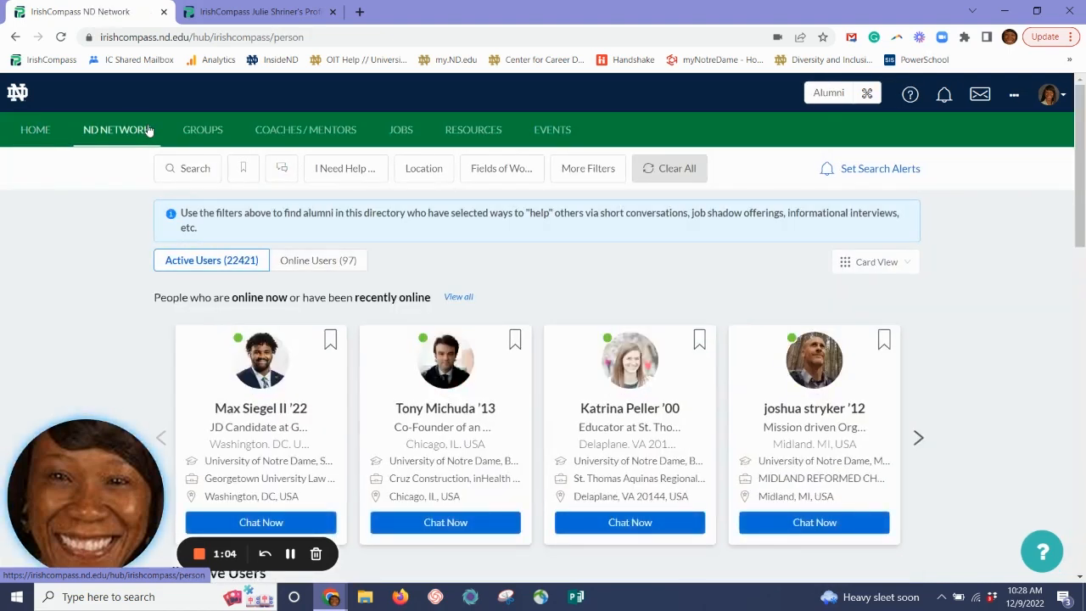
{"action": "mouse_move", "coordinate": [346, 168]}
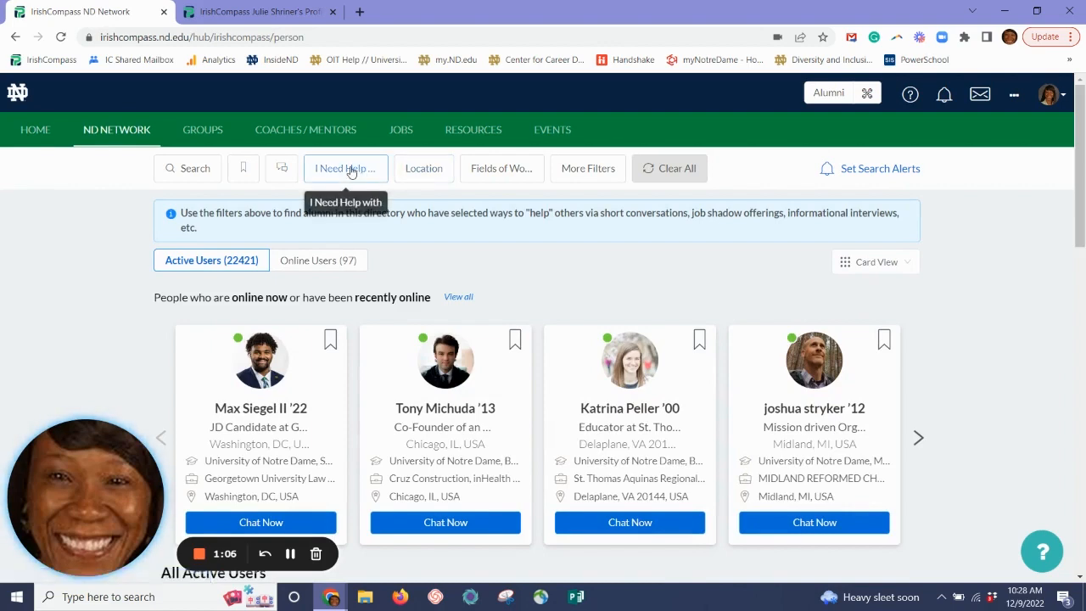
{"action": "left_click", "coordinate": [346, 168]}
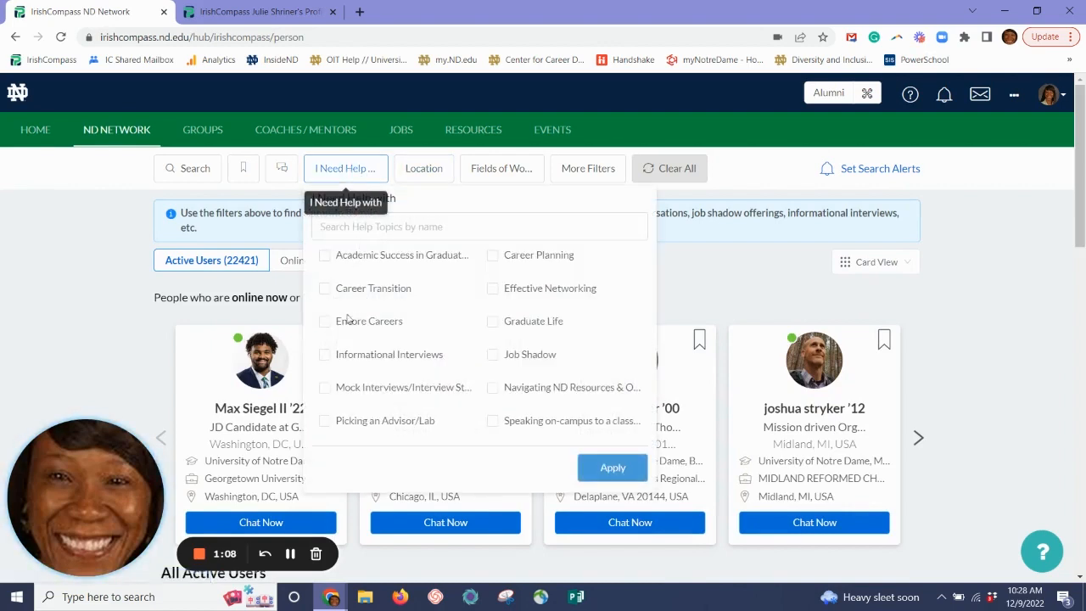
{"action": "left_click", "coordinate": [323, 354]}
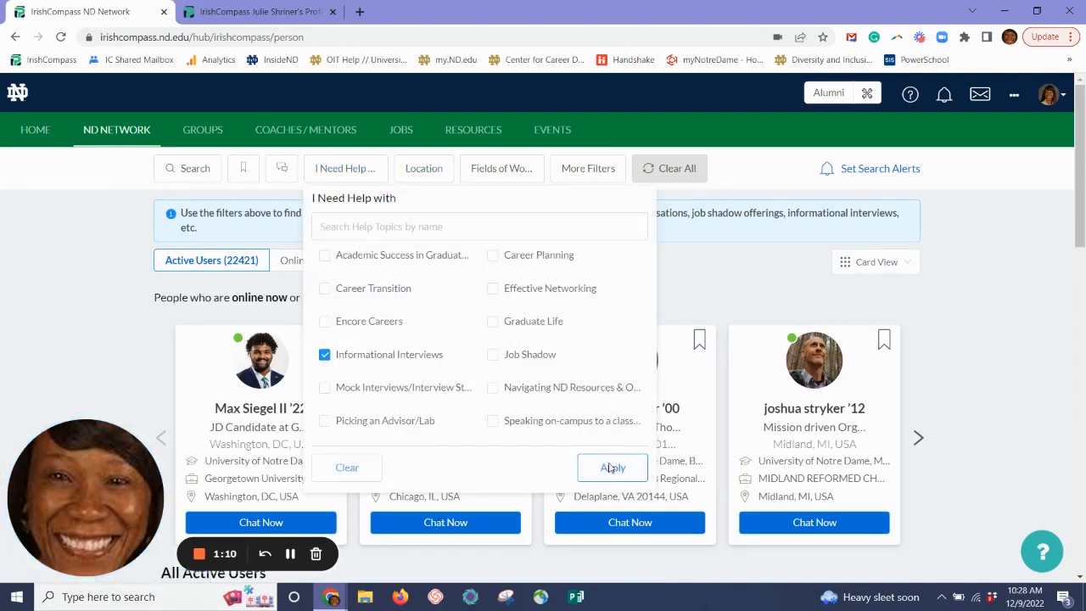
{"action": "left_click", "coordinate": [611, 469]}
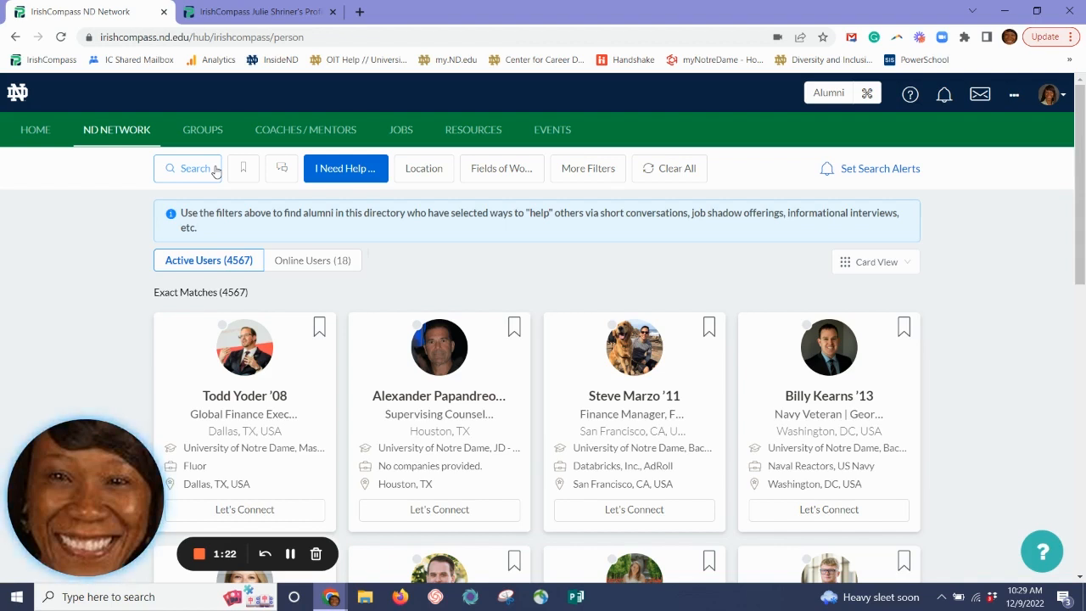
{"action": "left_click", "coordinate": [188, 168]}
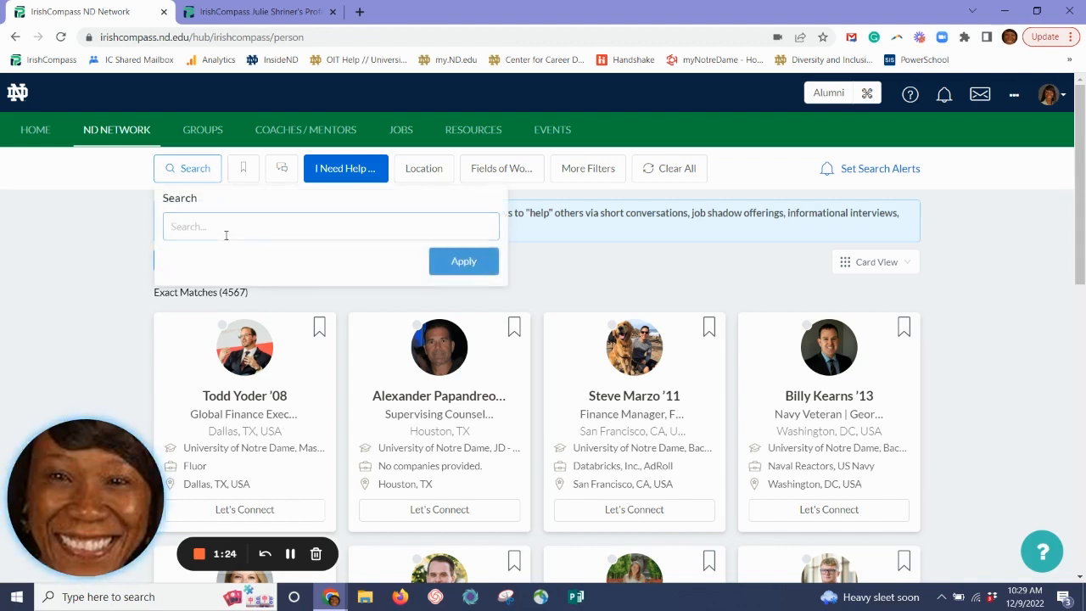
{"action": "type", "text": "work/life balance"}
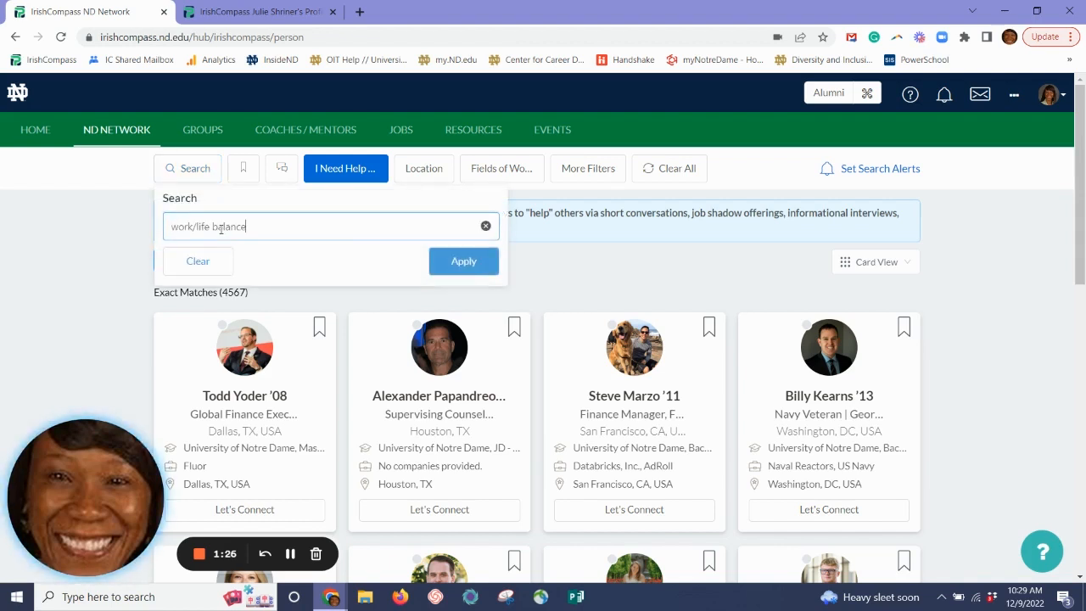
{"action": "mouse_move", "coordinate": [443, 265]}
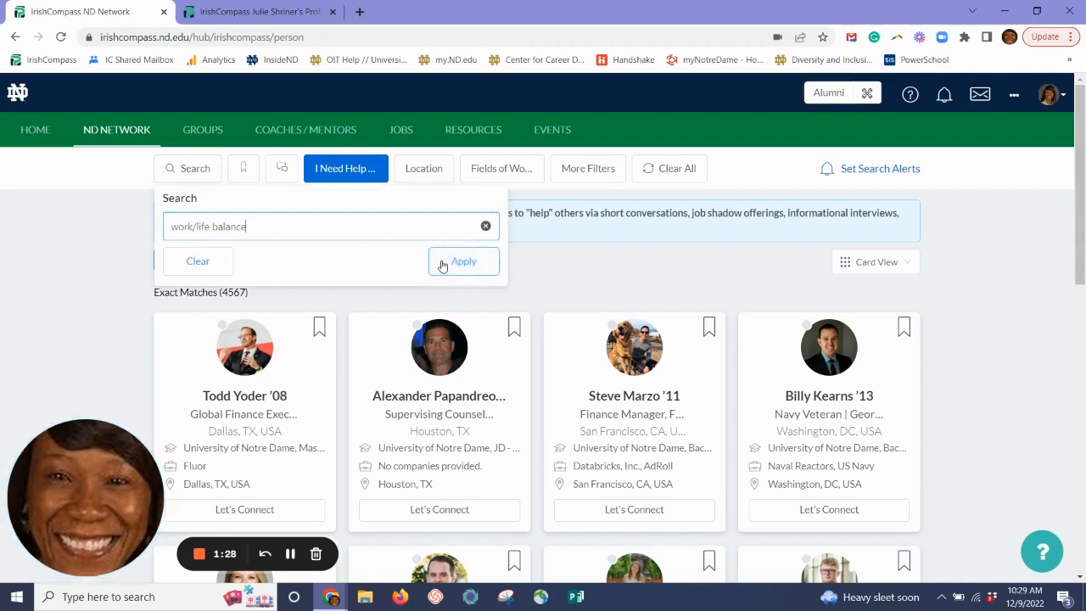
{"action": "left_click", "coordinate": [463, 261]}
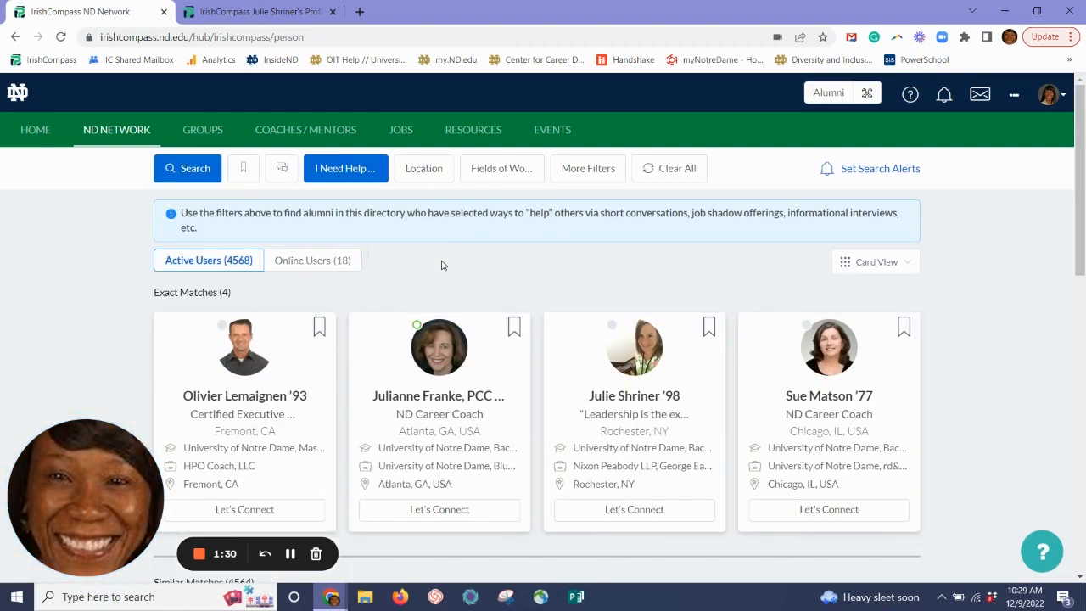
{"action": "mouse_move", "coordinate": [254, 272]}
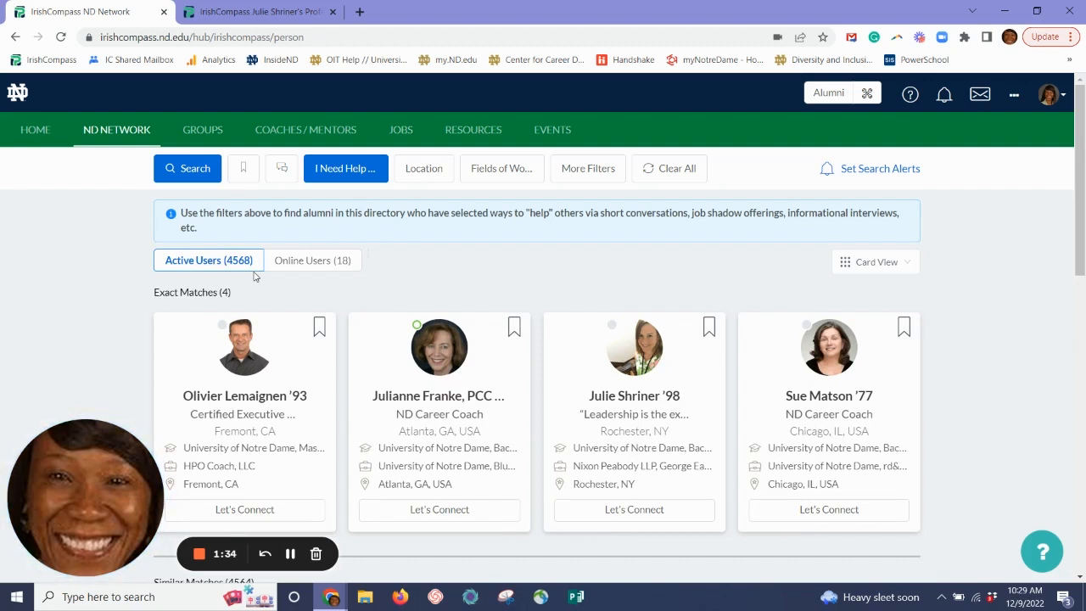
{"action": "mouse_move", "coordinate": [243, 299]}
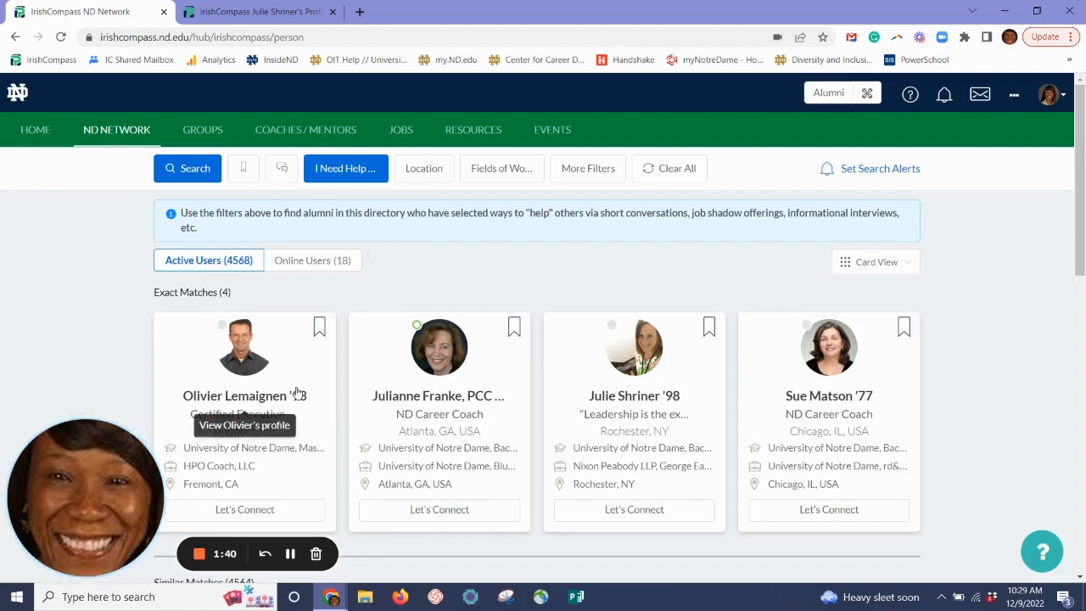
{"action": "mouse_move", "coordinate": [828, 395]}
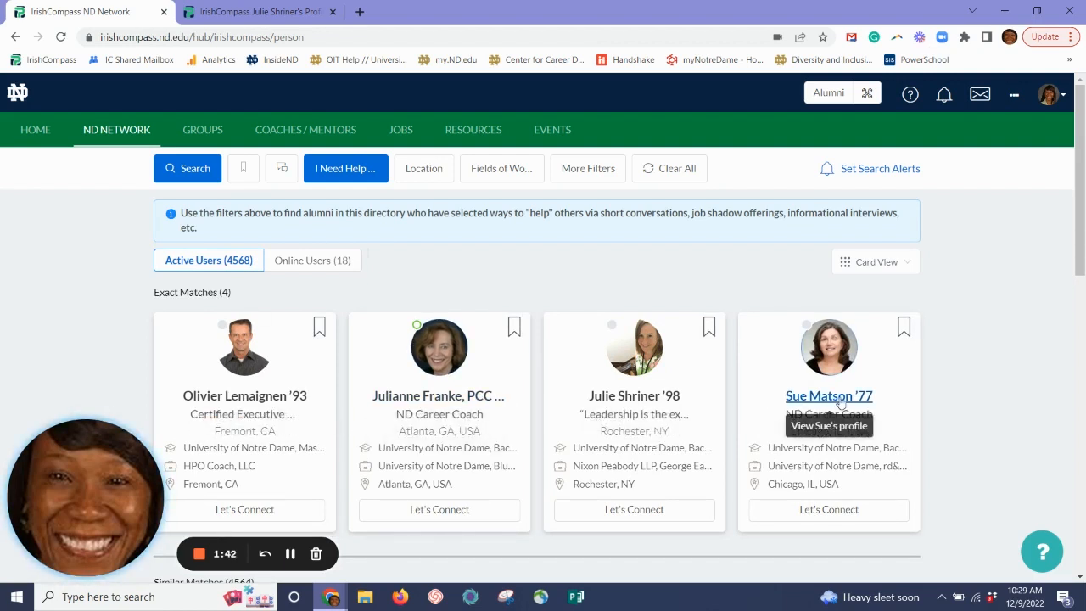
{"action": "scroll", "scroll_direction": "down", "scroll_amount": 3}
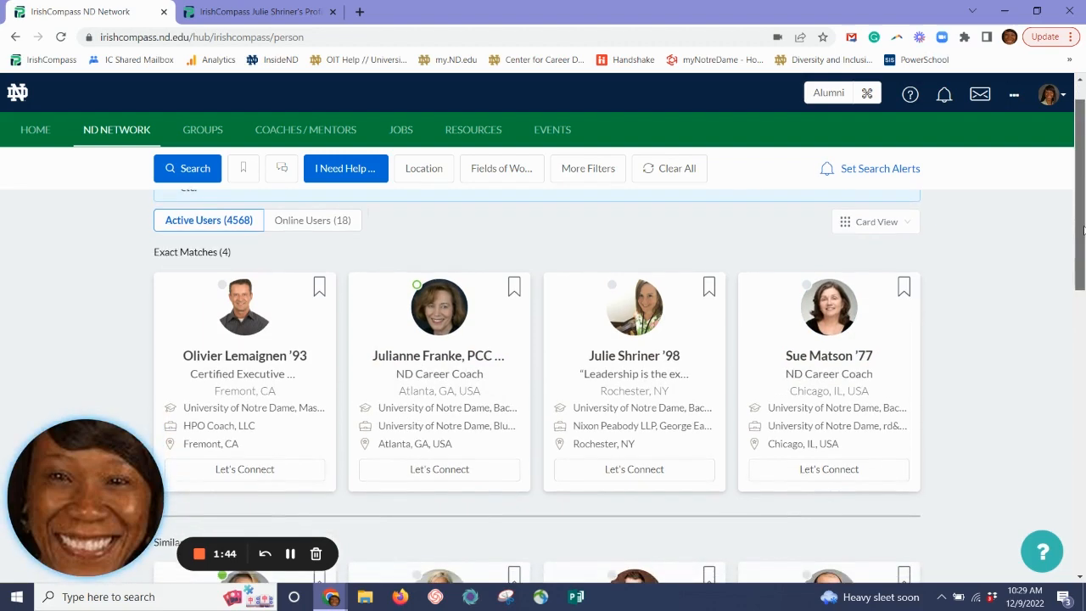
{"action": "mouse_move", "coordinate": [641, 370]}
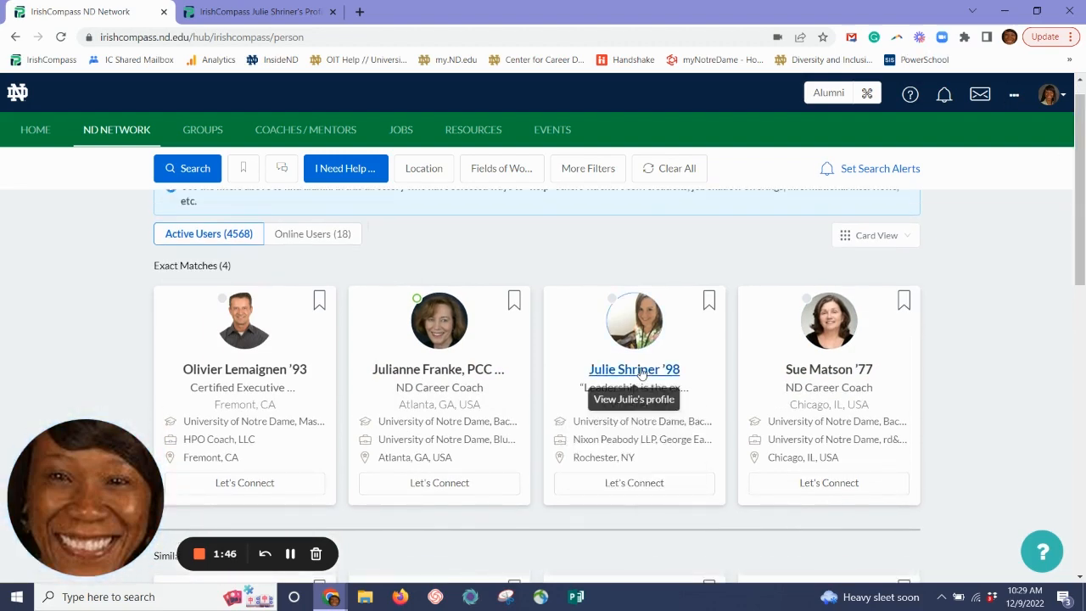
{"action": "left_click", "coordinate": [635, 370]}
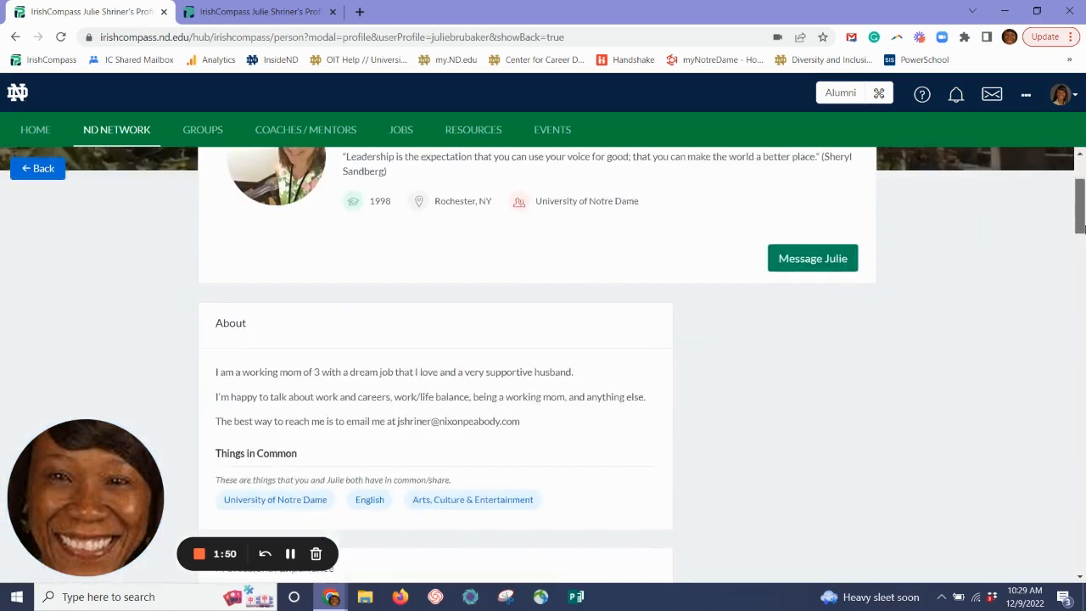
{"action": "scroll", "scroll_direction": "down", "scroll_amount": 3}
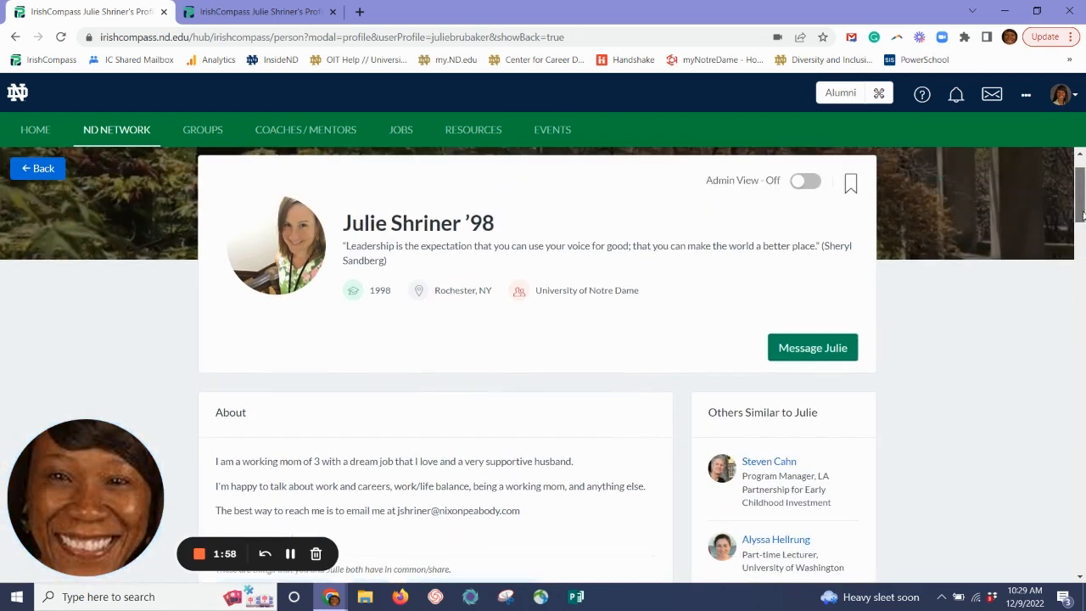
{"action": "mouse_move", "coordinate": [850, 357]}
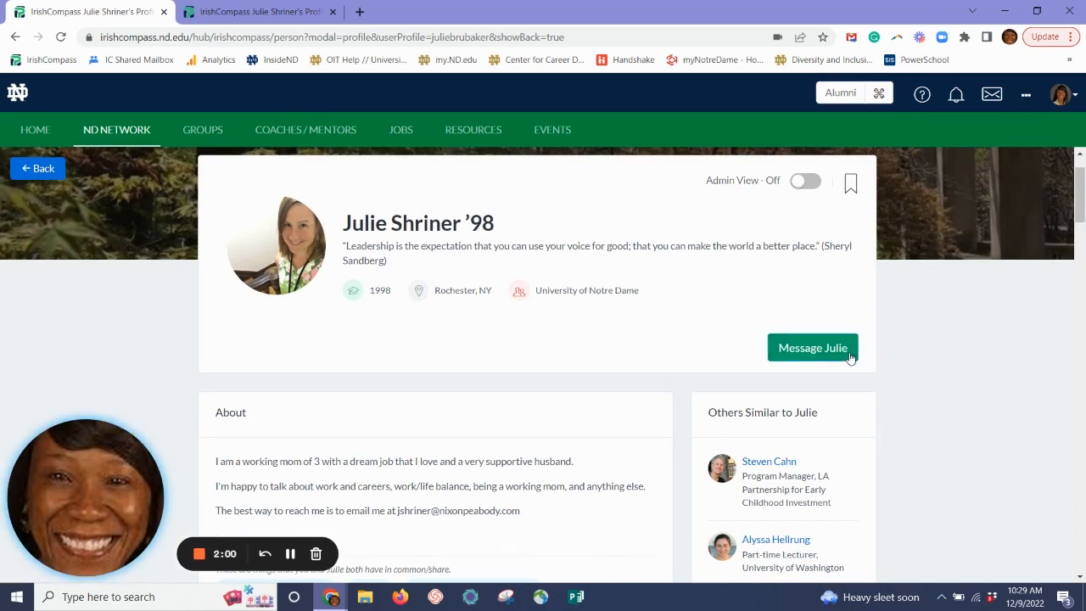
{"action": "left_click", "coordinate": [811, 346]}
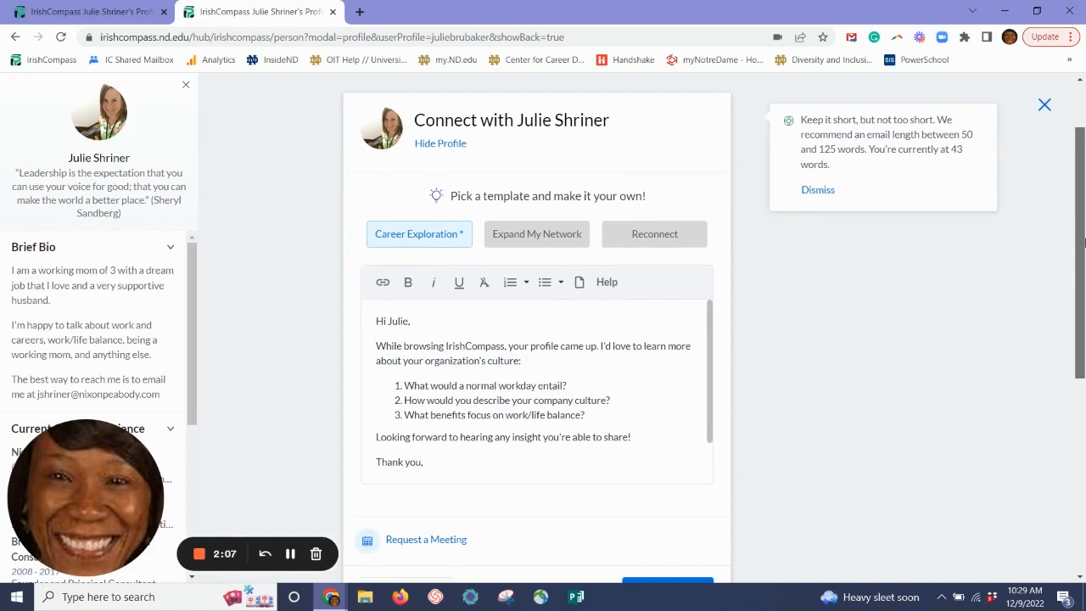
Review the Career Exploration template draft and its Send option in the message to Julie
{"action": "scroll", "scroll_direction": "down", "scroll_amount": 3}
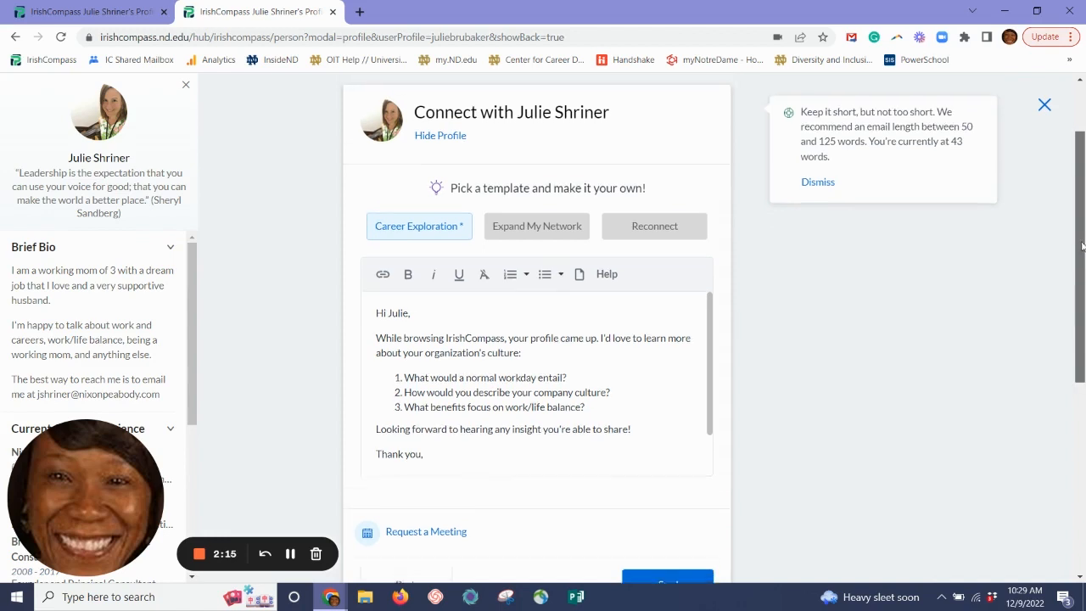
{"action": "scroll", "scroll_direction": "down", "scroll_amount": 3}
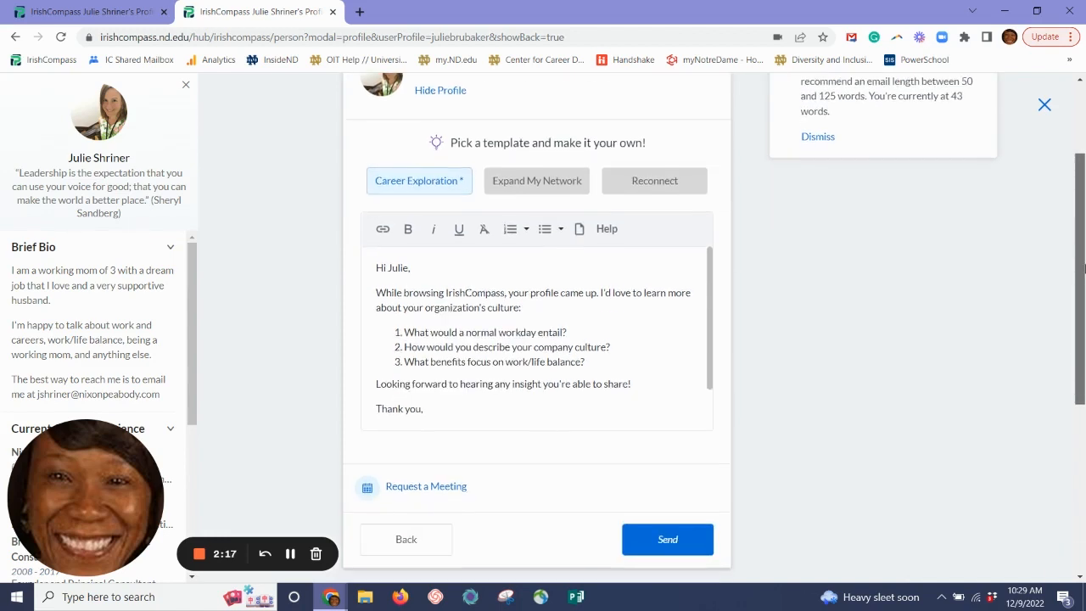
{"action": "scroll", "scroll_direction": "up", "scroll_amount": 3}
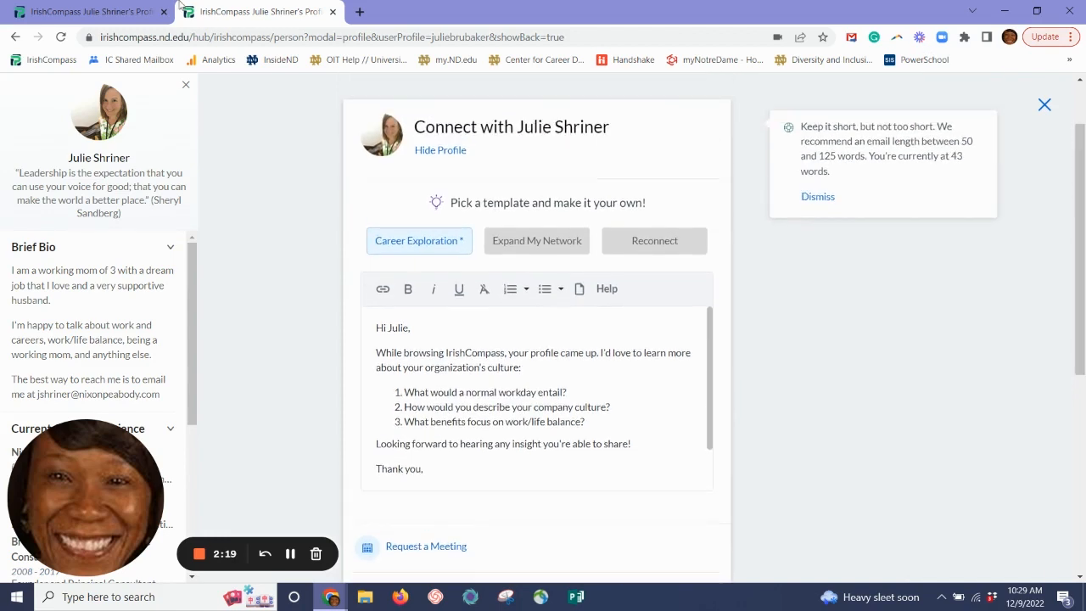